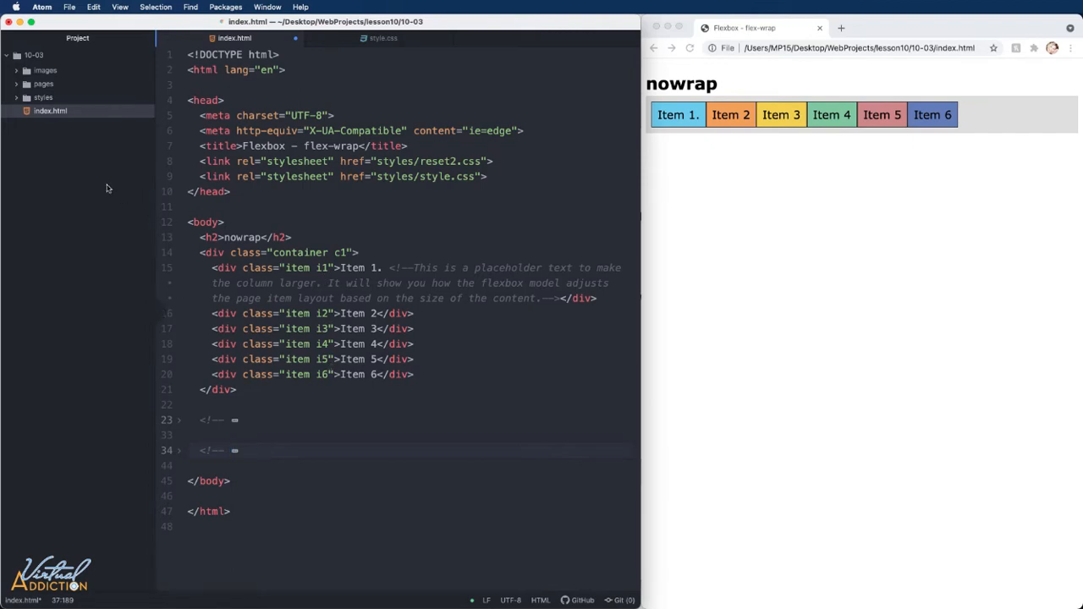
# - Bring up style.css from the project tree to edit the container styles
pyautogui.click(384, 38)
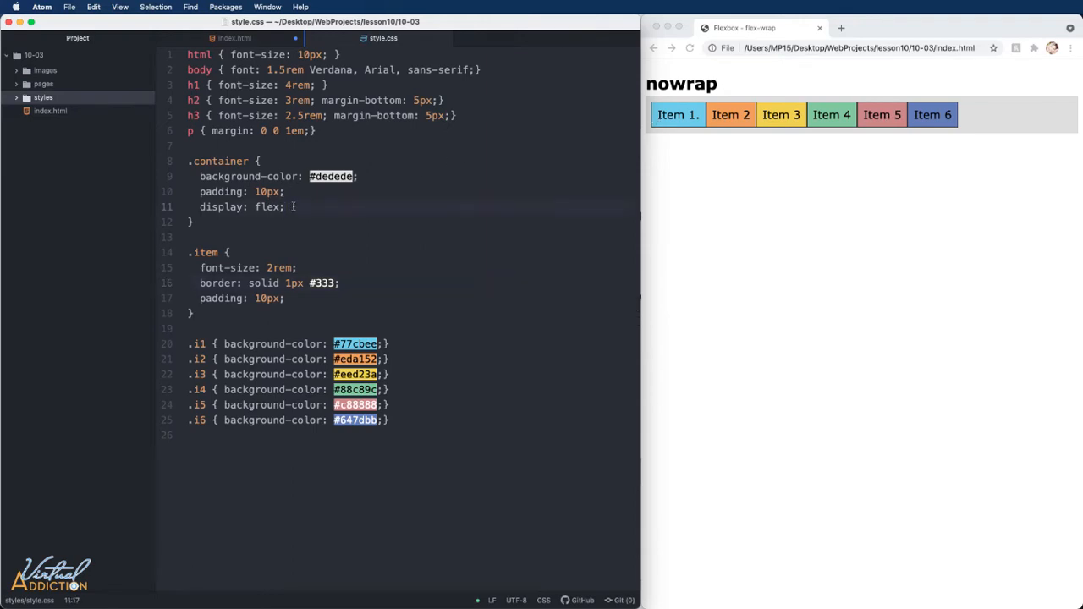
# - Add 'width: 400px;' to the .container rule so the item row narrows
pyautogui.write('width')
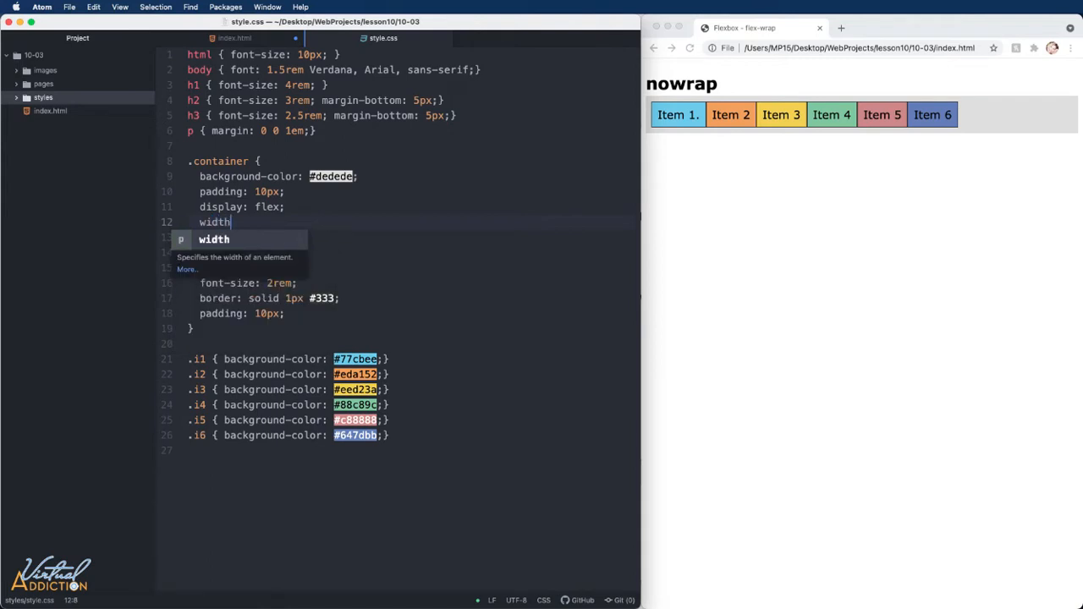
pyautogui.write(': 400px;')
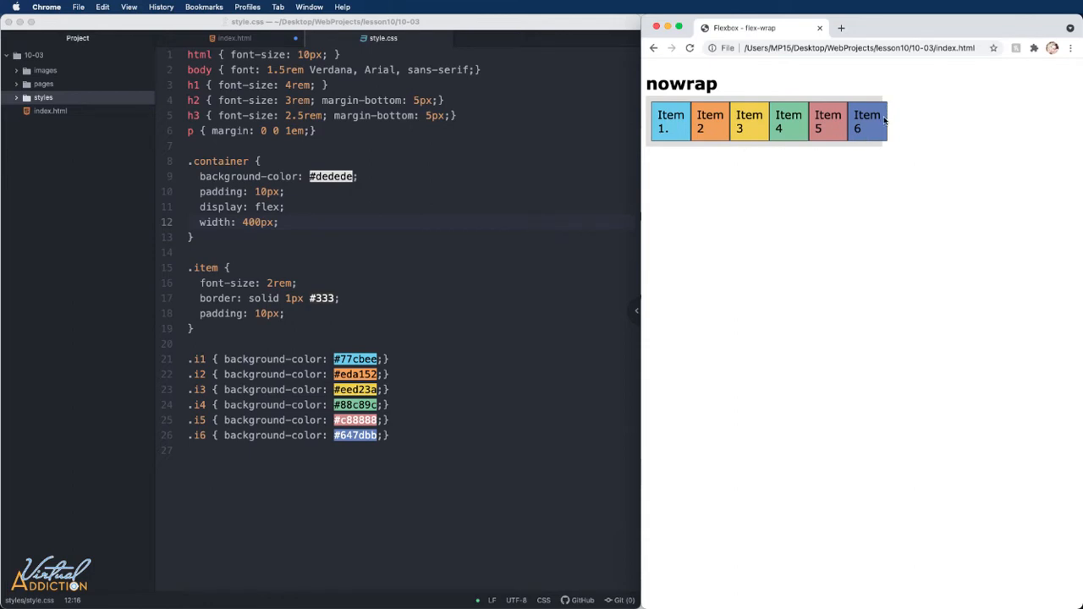
pyautogui.moveTo(890, 107)
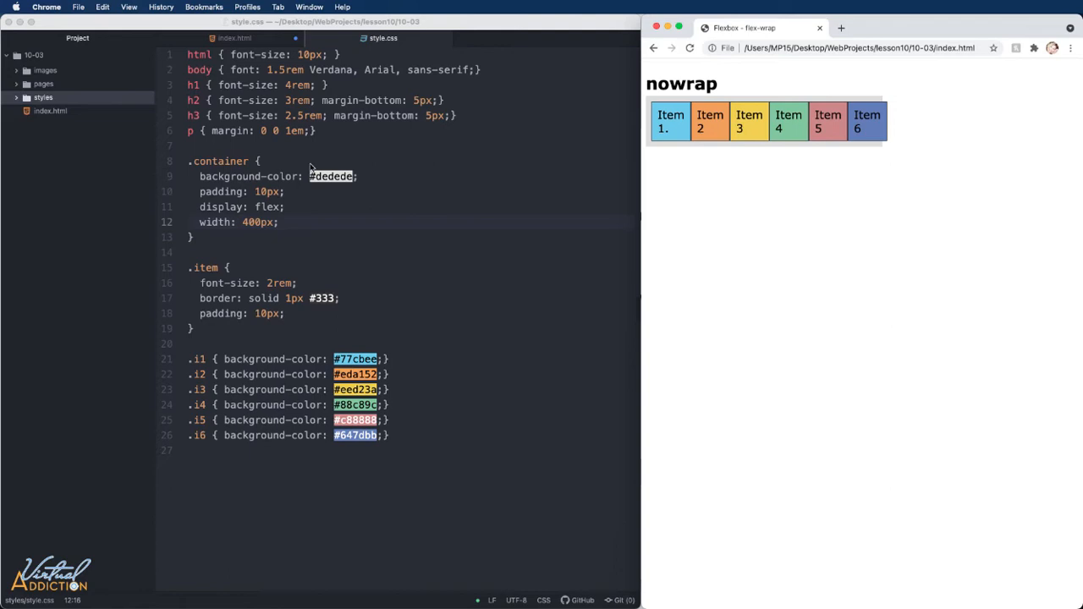
pyautogui.moveTo(240, 236)
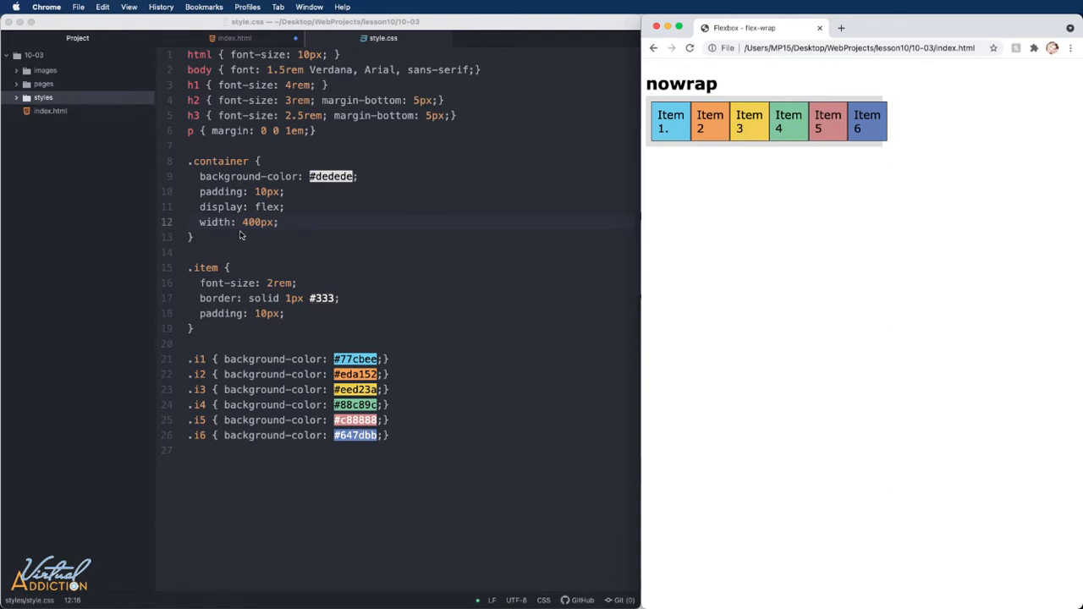
pyautogui.moveTo(248, 233)
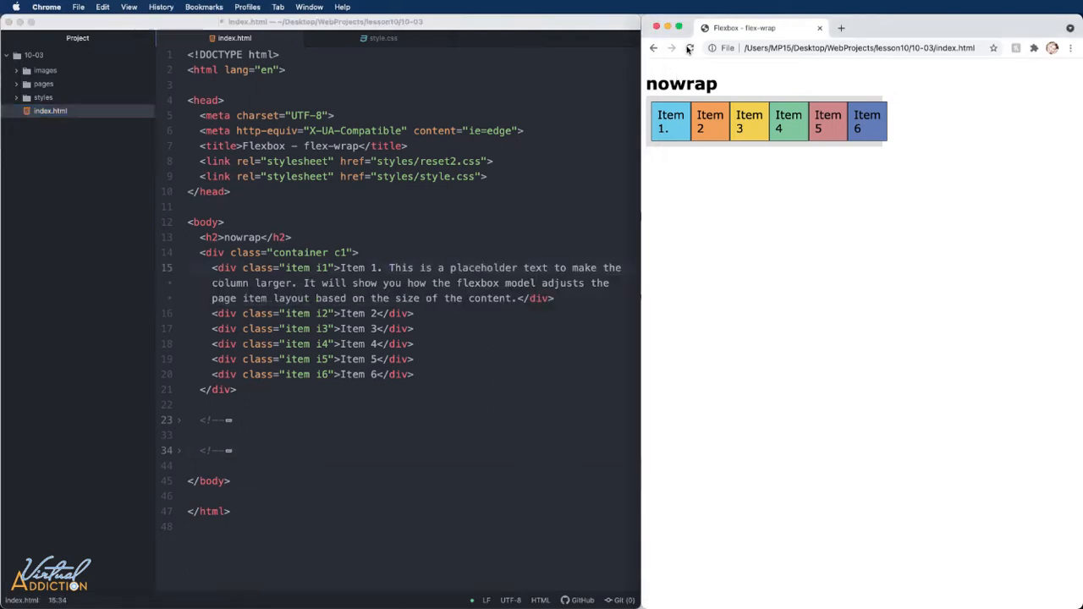
# - Reload index.html so Item 1's long placeholder text stretches the items into tall columns
pyautogui.click(689, 47)
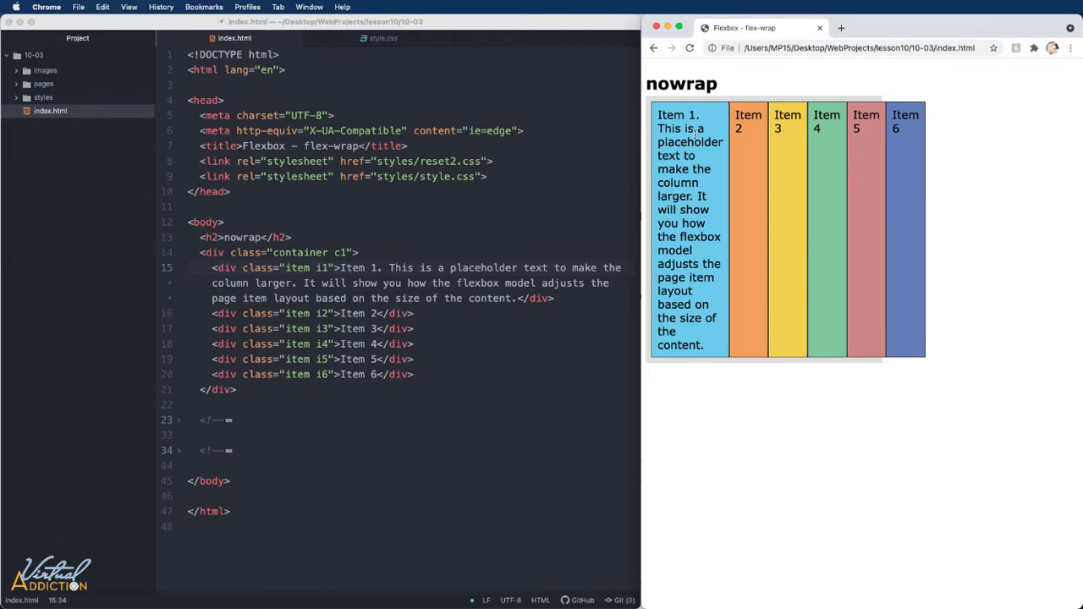
pyautogui.moveTo(699, 129)
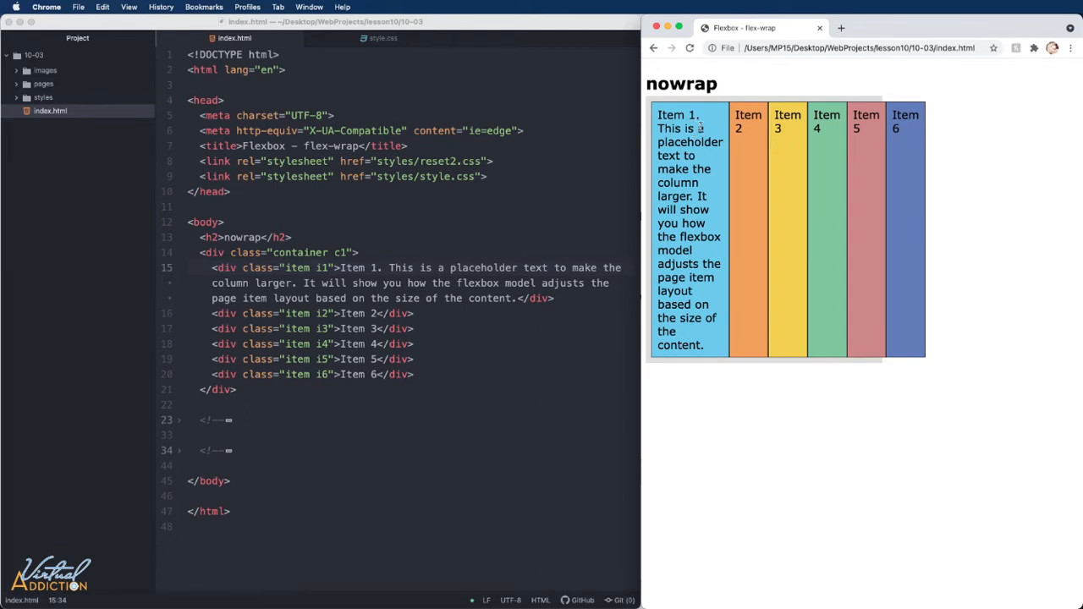
pyautogui.moveTo(692, 156)
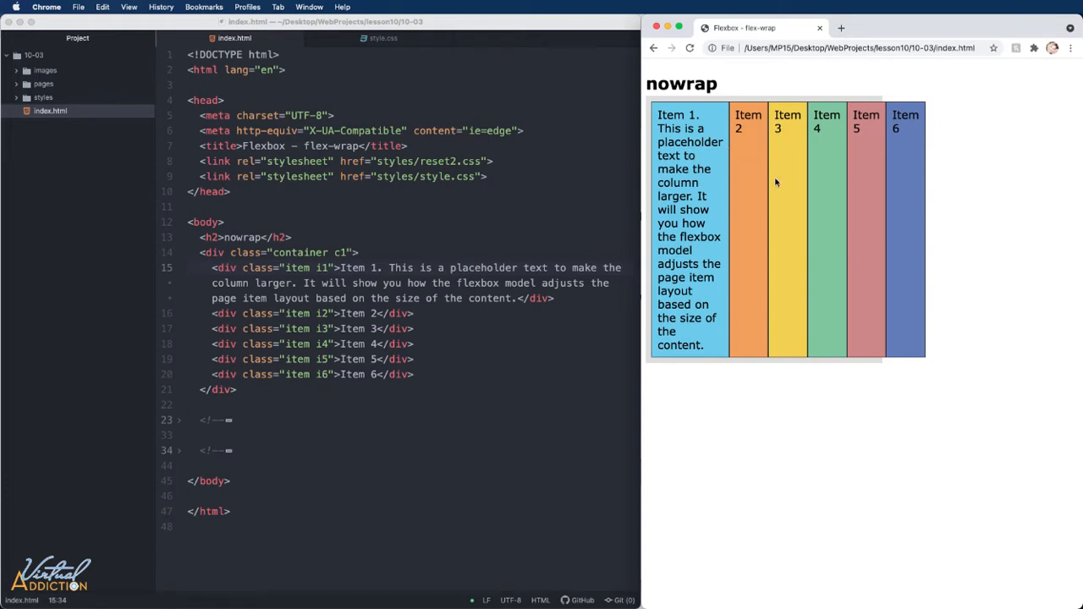
pyautogui.moveTo(880, 100)
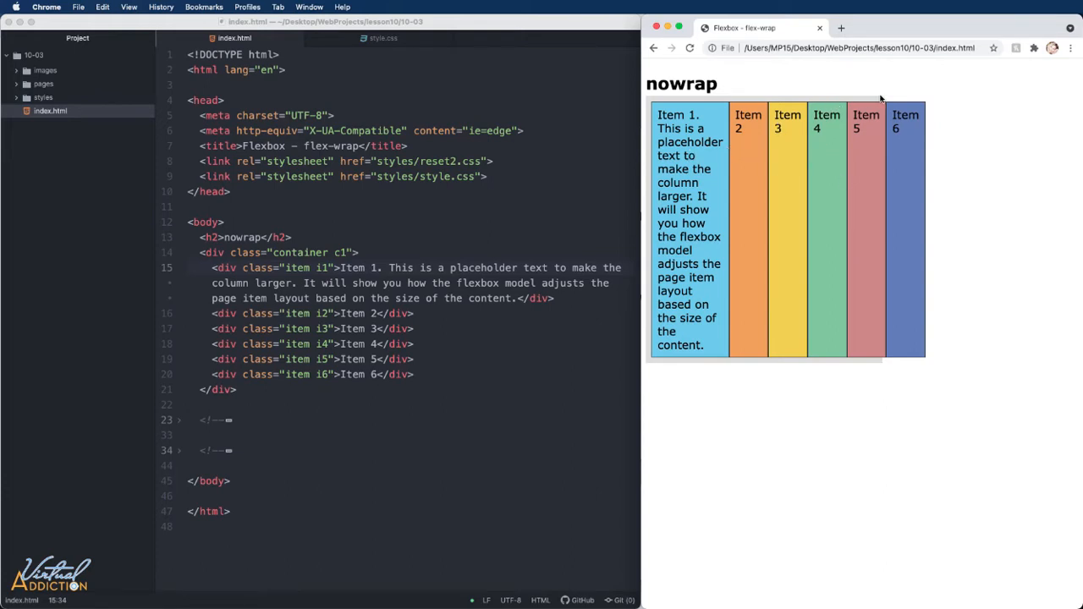
pyautogui.moveTo(814, 153)
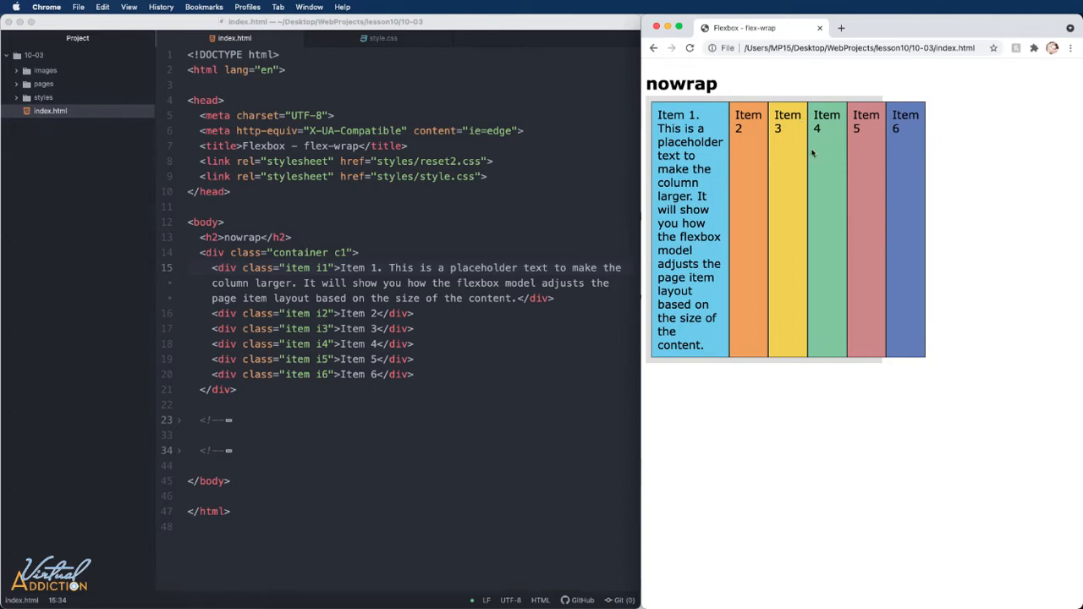
pyautogui.moveTo(58, 104)
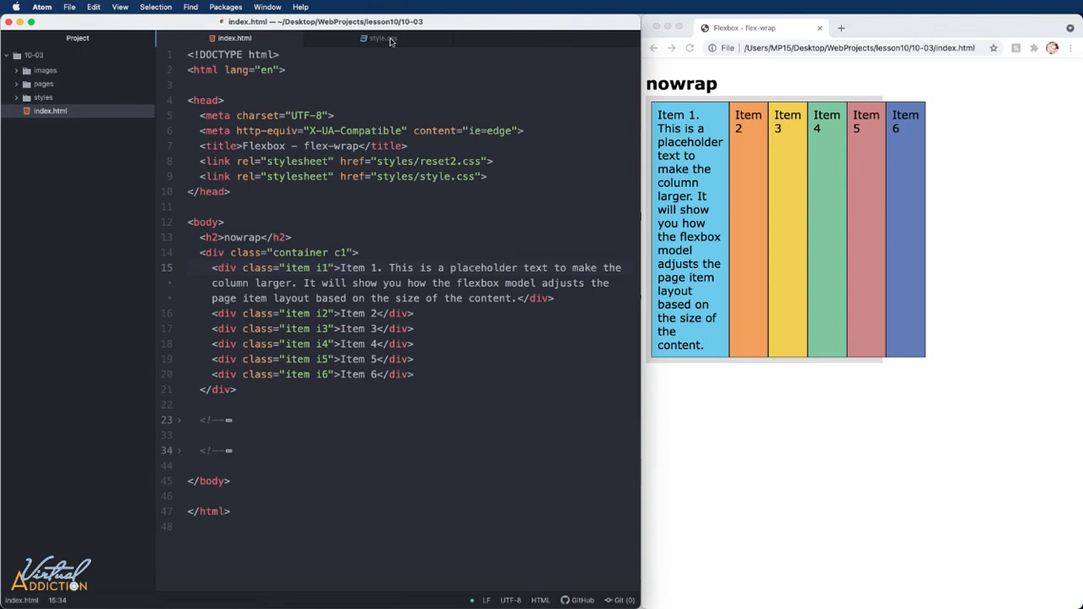
# - Add a 'wrap' heading with a c2 container of six items below the nowrap block
pyautogui.click(383, 37)
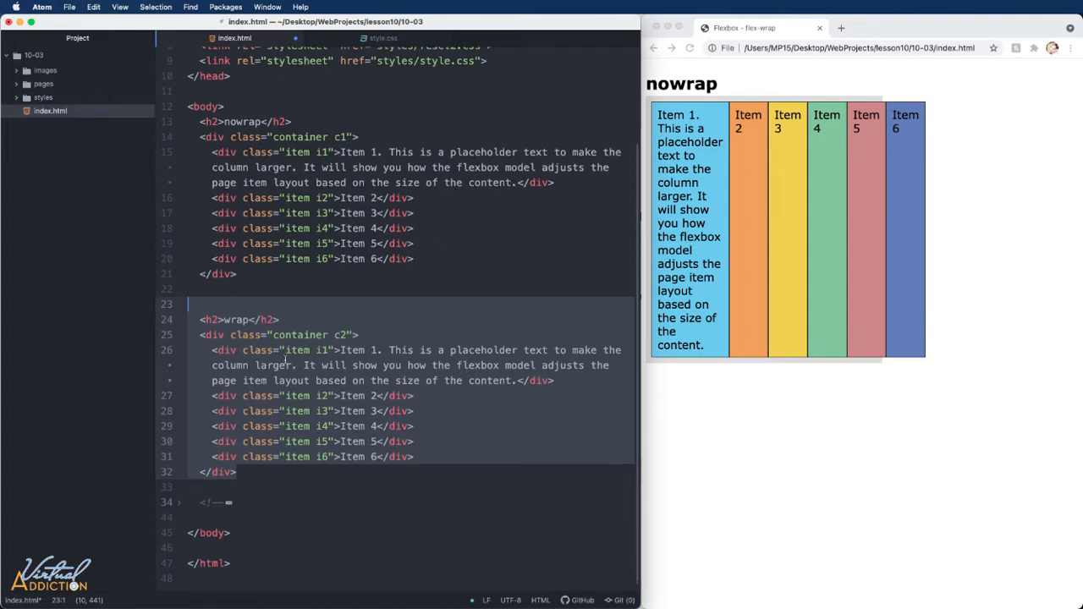
pyautogui.scroll(-3)
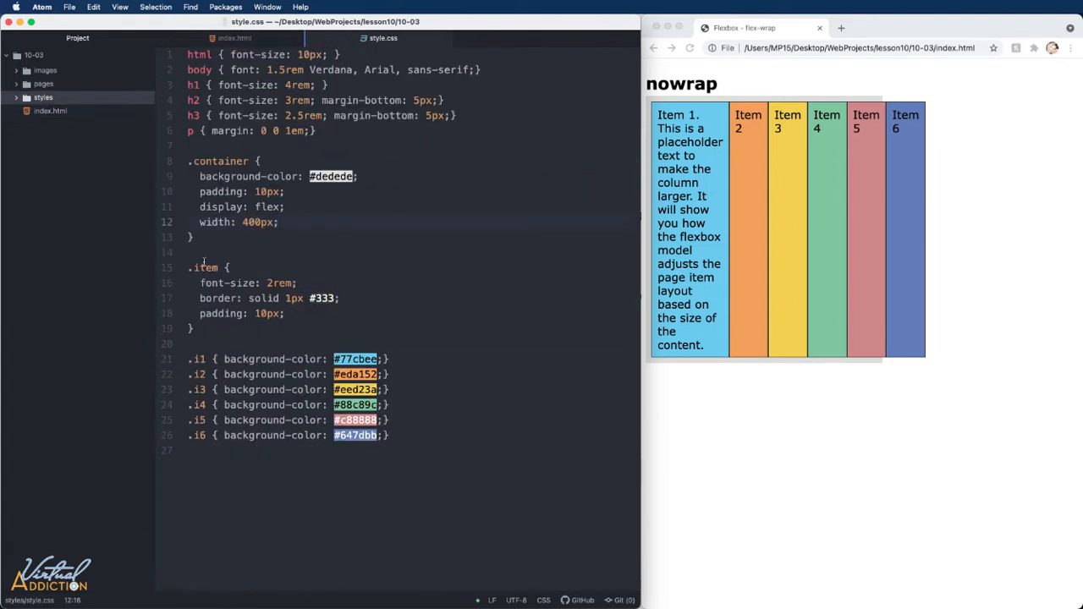
# - Write '.c2 { flex-wrap: wrap; }' and a .c3 rule with flex-wrap: wrap-reverse
pyautogui.write('.')
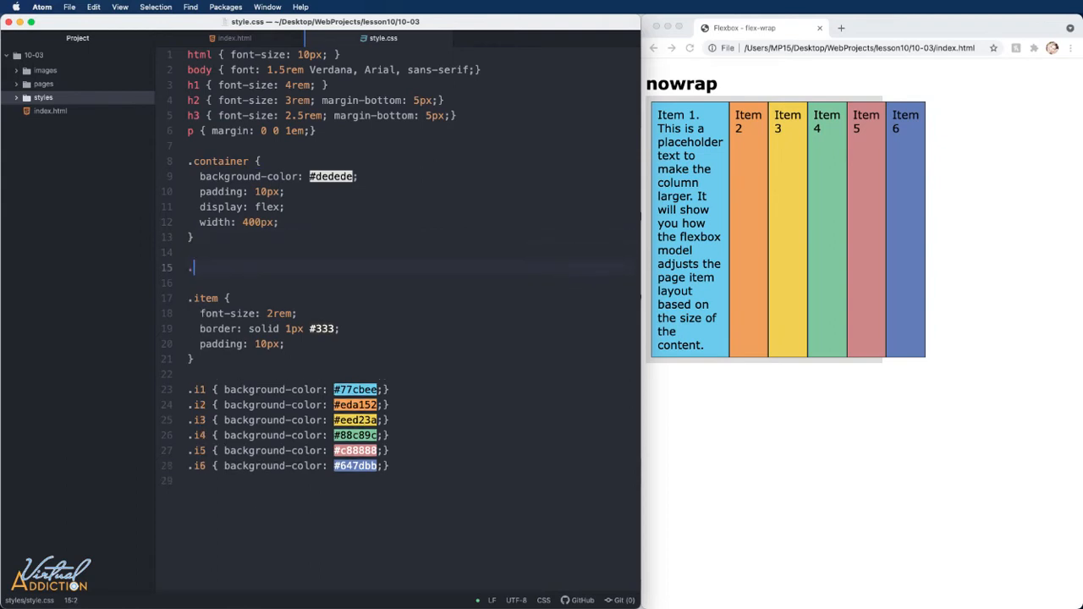
pyautogui.write('c2 {}')
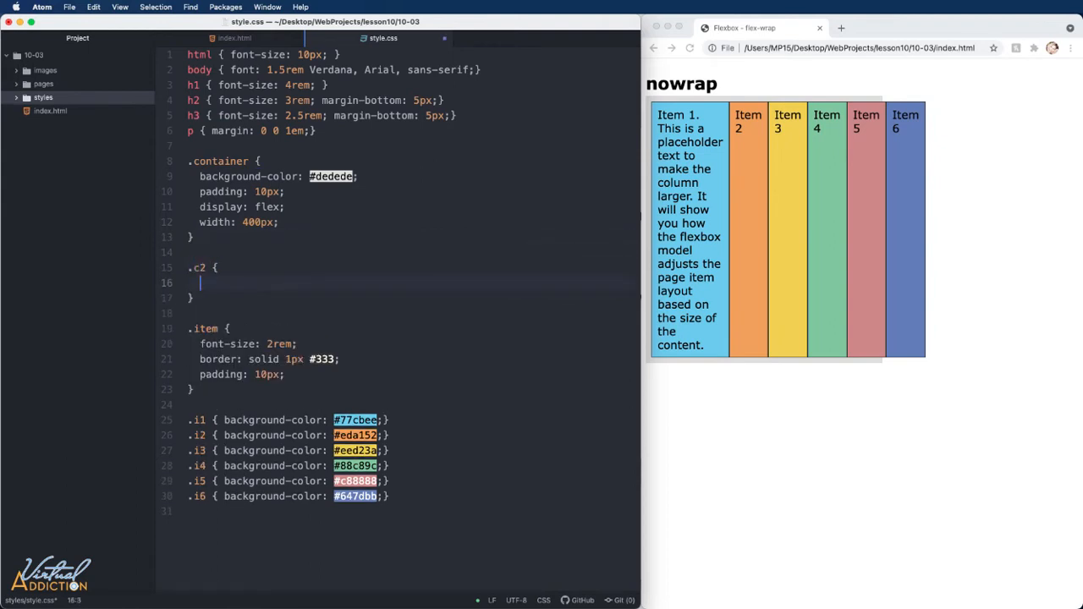
pyautogui.write('flex-wrap: wrap;')
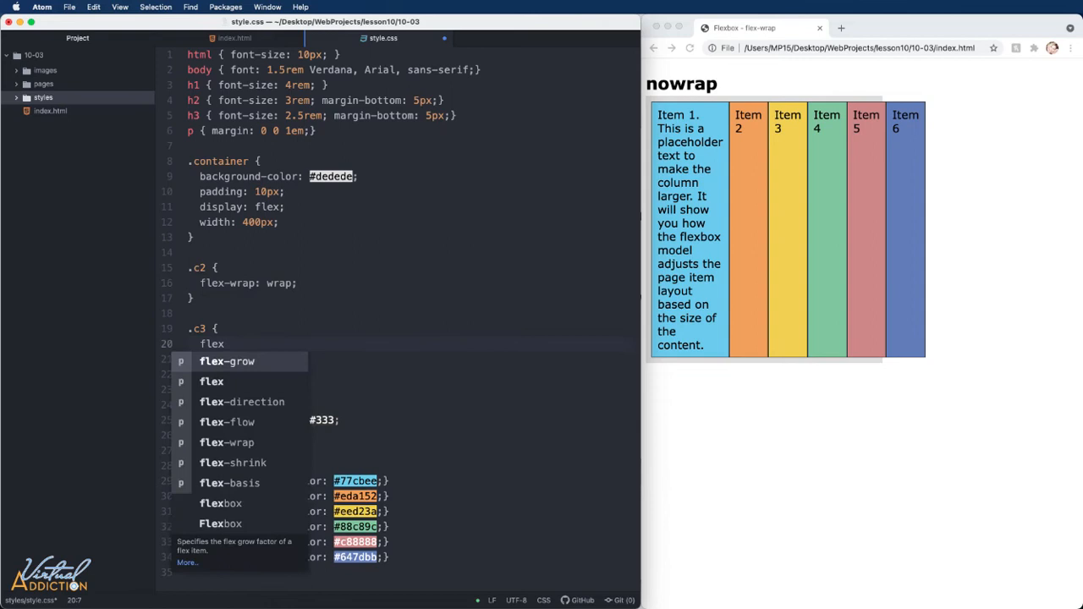
pyautogui.write('-wrap:')
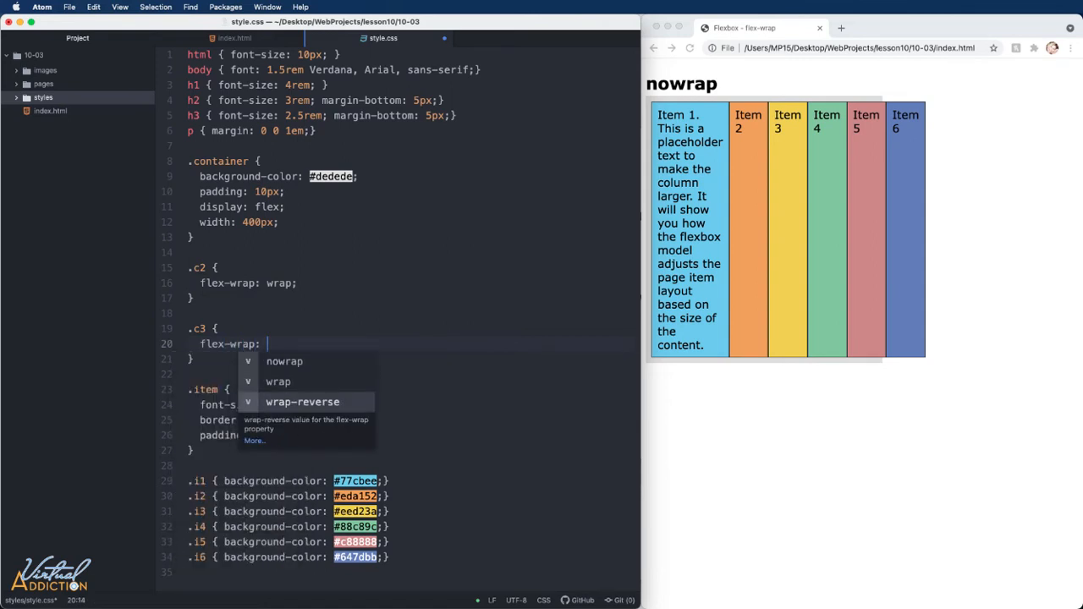
pyautogui.click(301, 401)
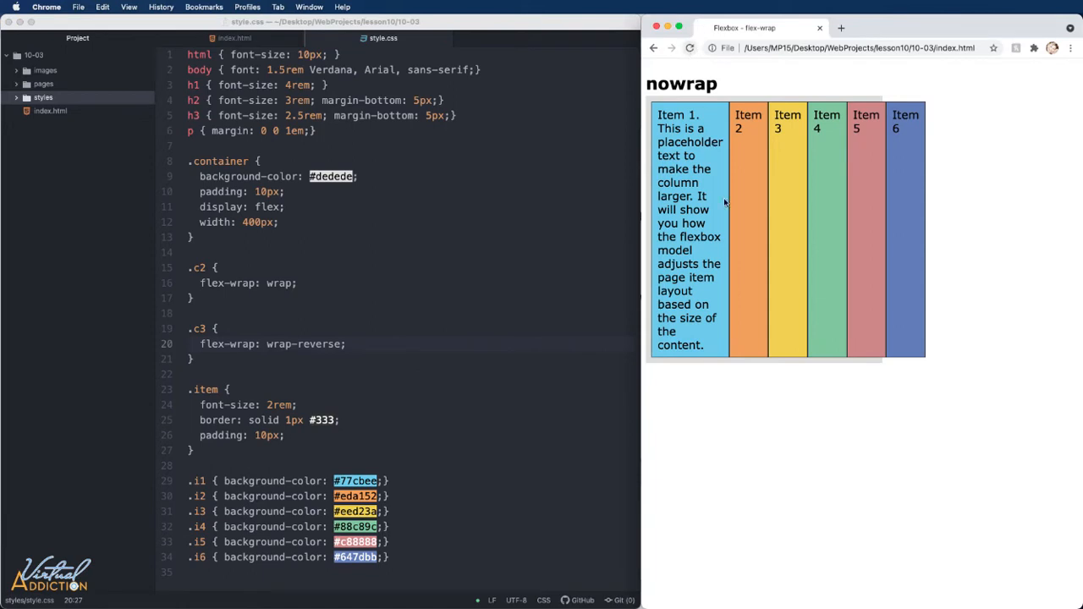
# - Scroll the demo page to compare the nowrap, wrap and wrap-reverse containers
pyautogui.scroll(-3)
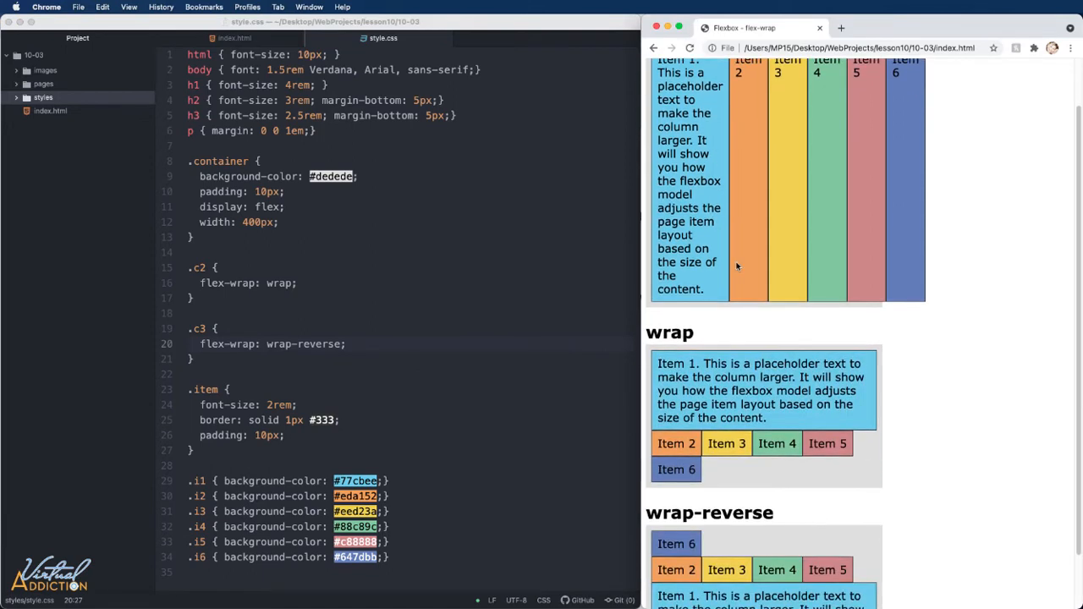
pyautogui.scroll(3)
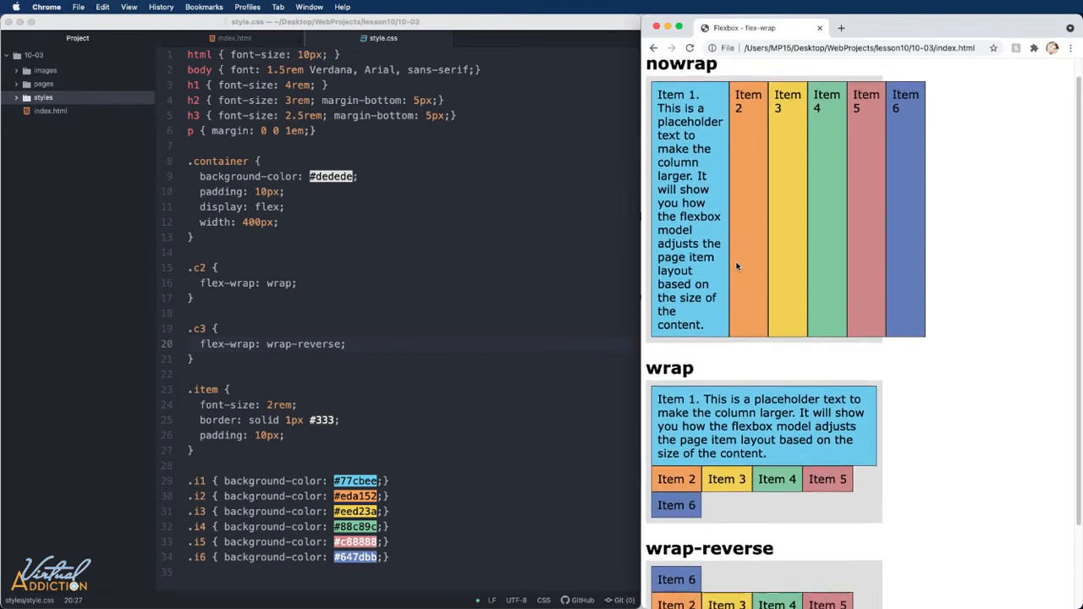
pyautogui.scroll(-3)
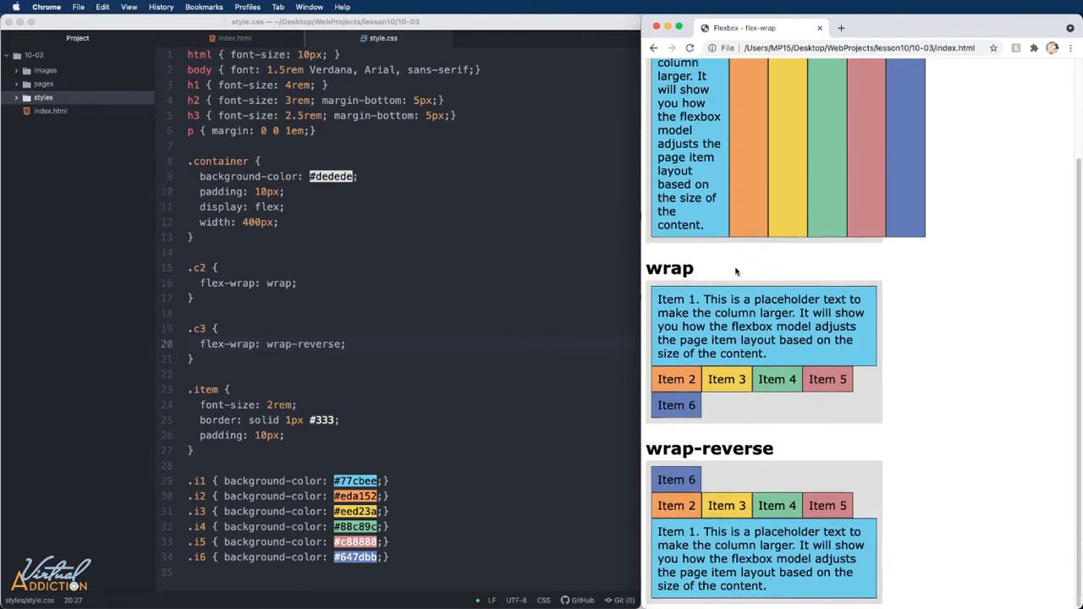
pyautogui.moveTo(900, 305)
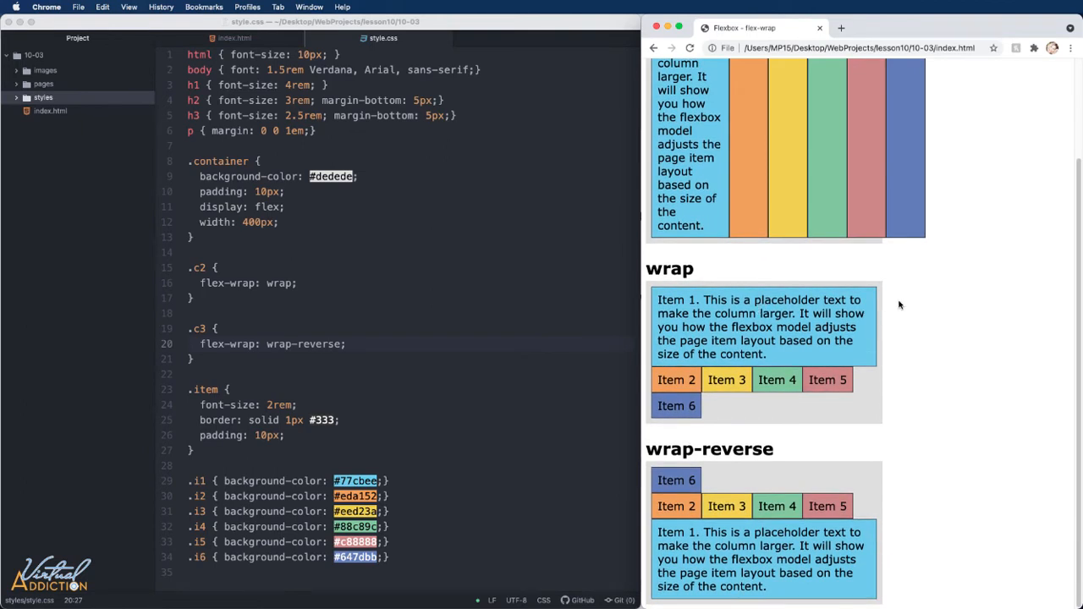
pyautogui.moveTo(794, 419)
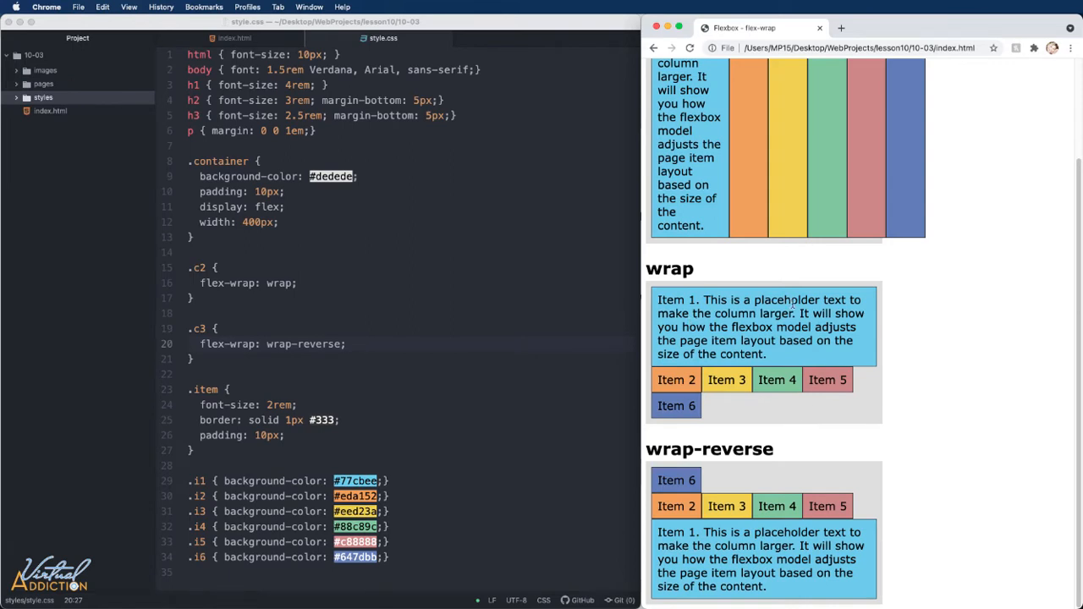
pyautogui.moveTo(843, 313)
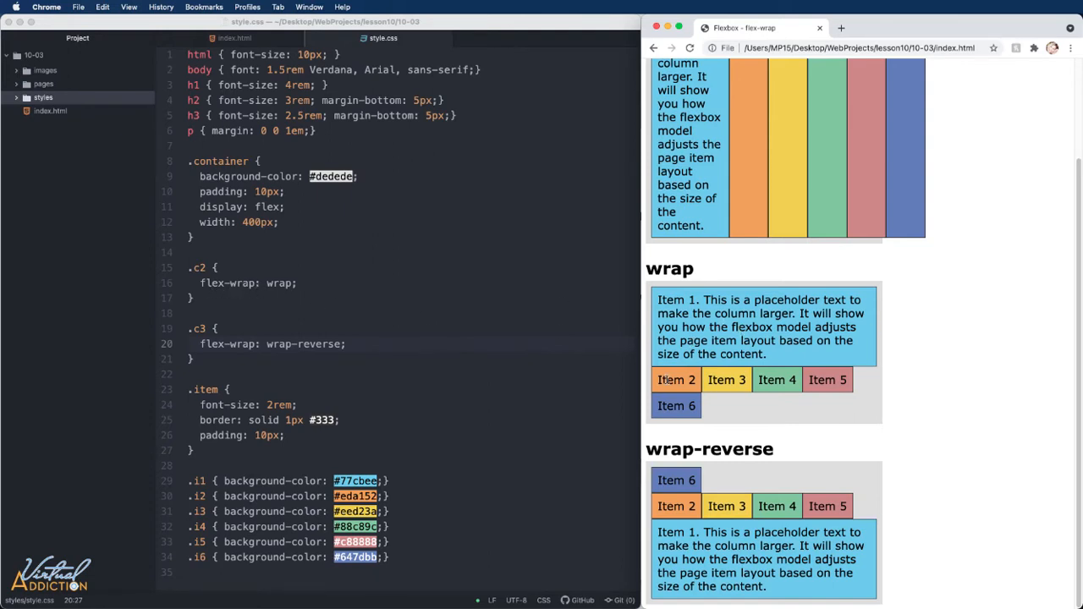
pyautogui.moveTo(823, 380)
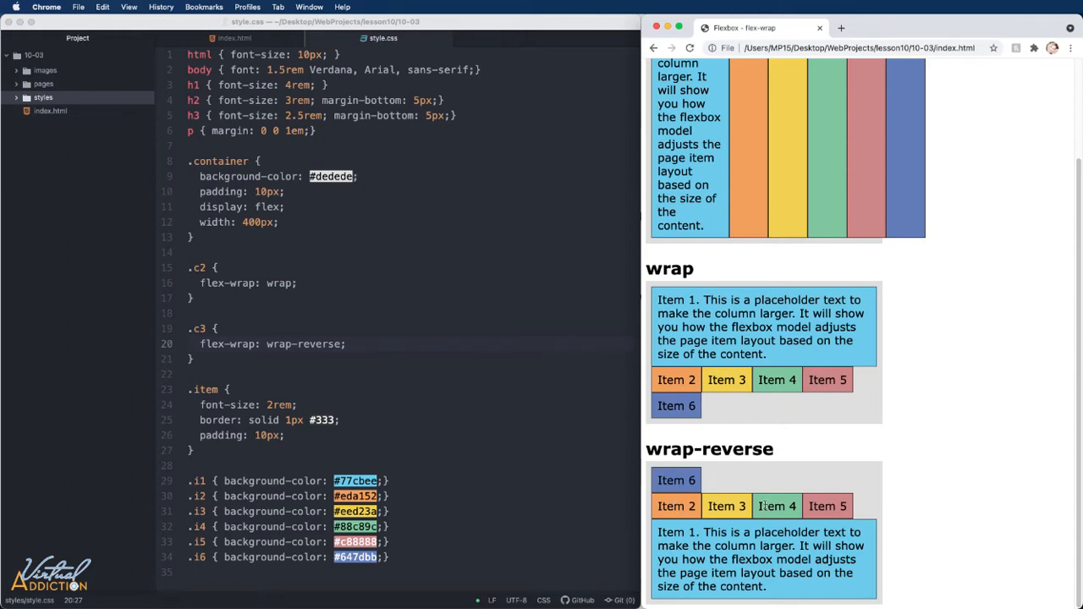
pyautogui.moveTo(748, 545)
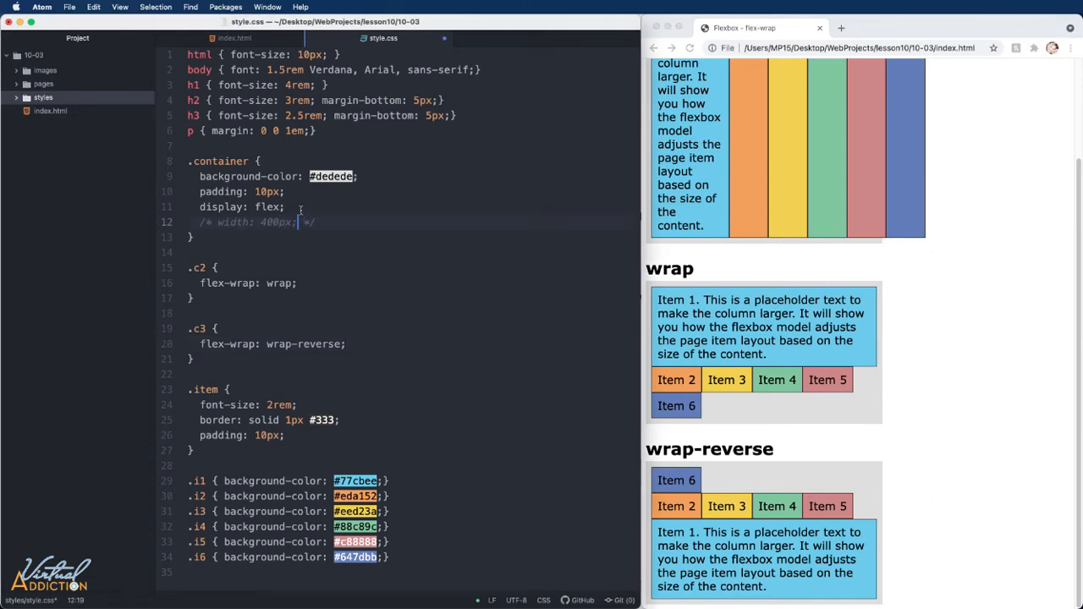
# - Set .container to flex-wrap: nowrap with its 400px width commented out
pyautogui.write('flex-wrap:')
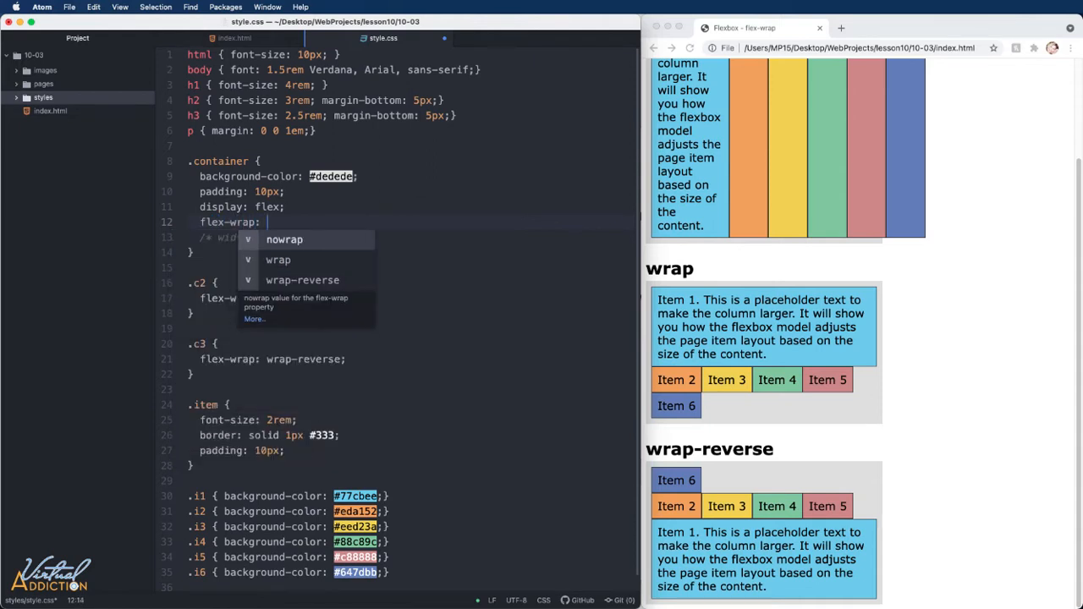
pyautogui.write('nowrap;')
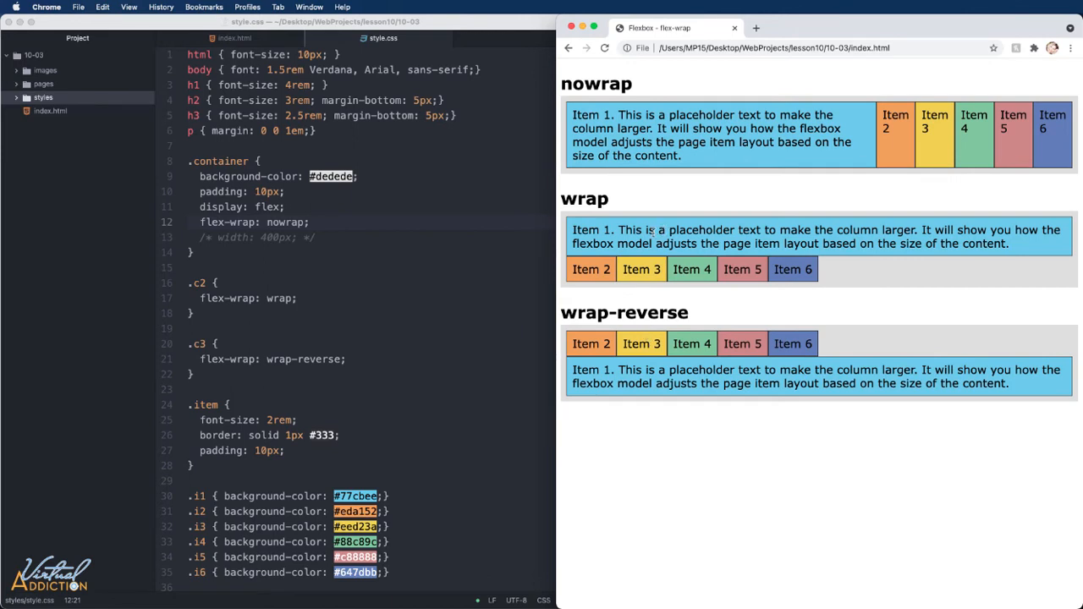
pyautogui.moveTo(837, 269)
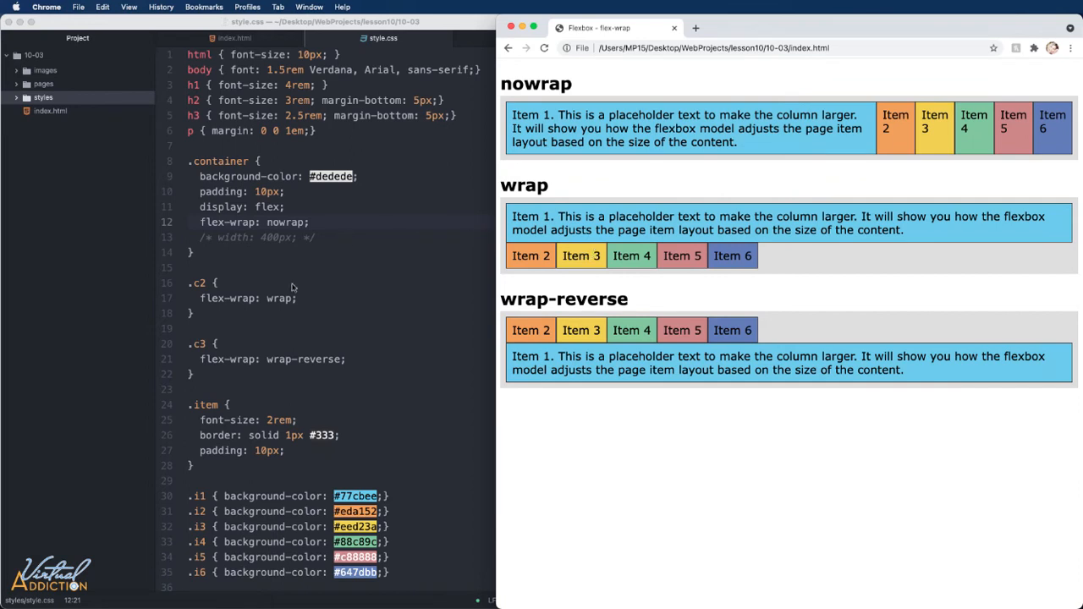
pyautogui.moveTo(326, 359)
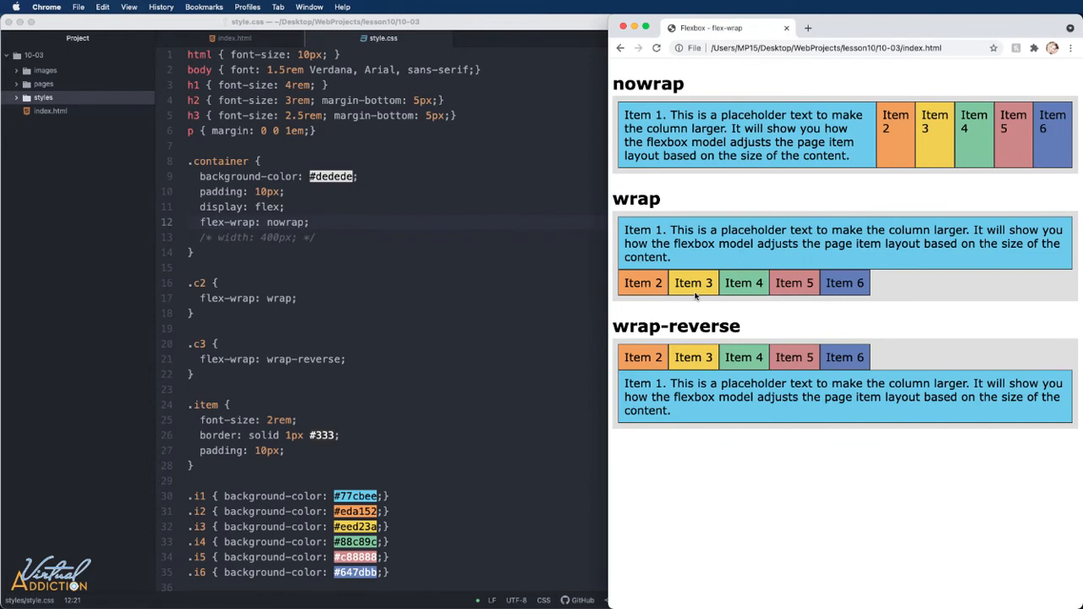
pyautogui.moveTo(294, 305)
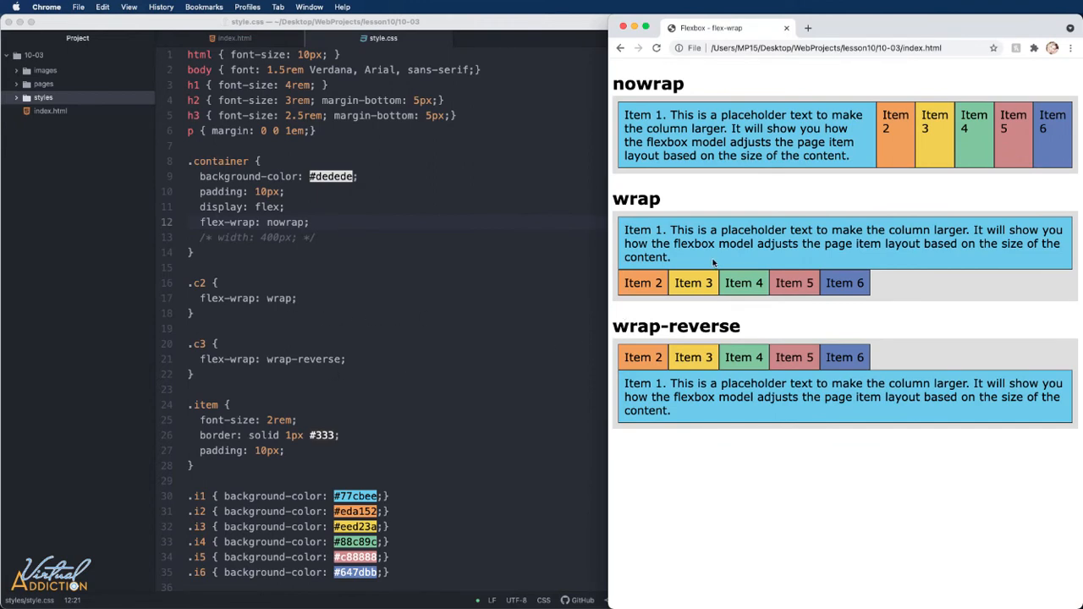
pyautogui.moveTo(688, 244)
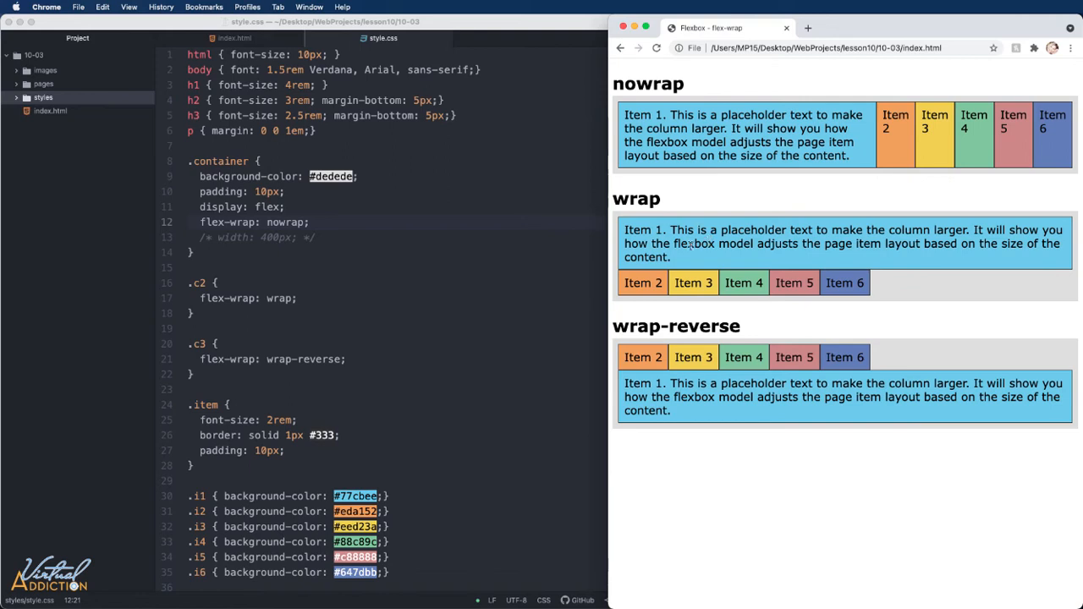
pyautogui.moveTo(671, 256)
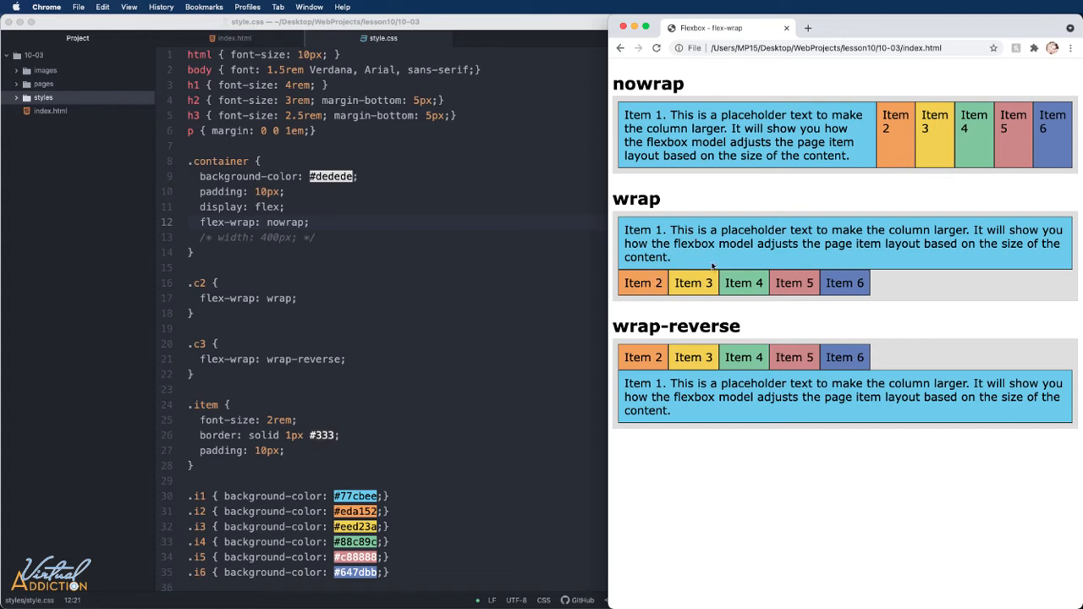
pyautogui.moveTo(636, 319)
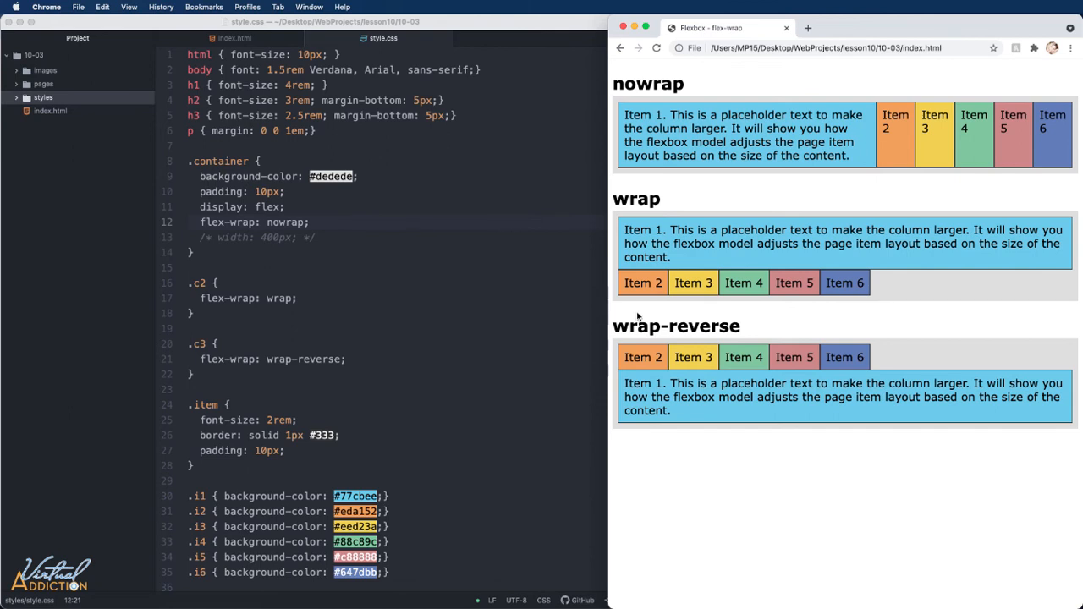
pyautogui.moveTo(643, 315)
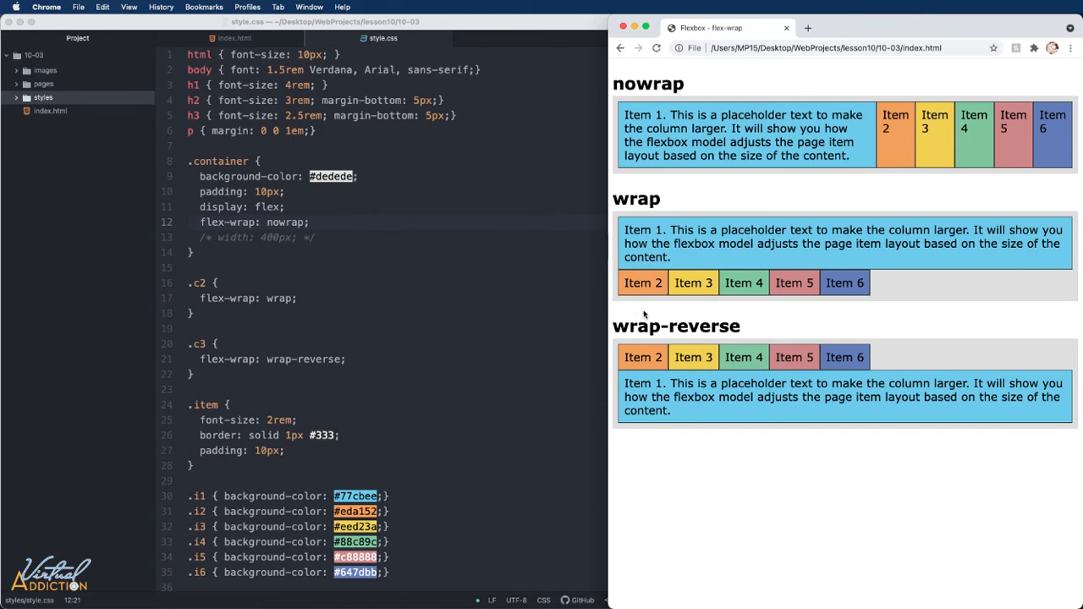
pyautogui.moveTo(651, 312)
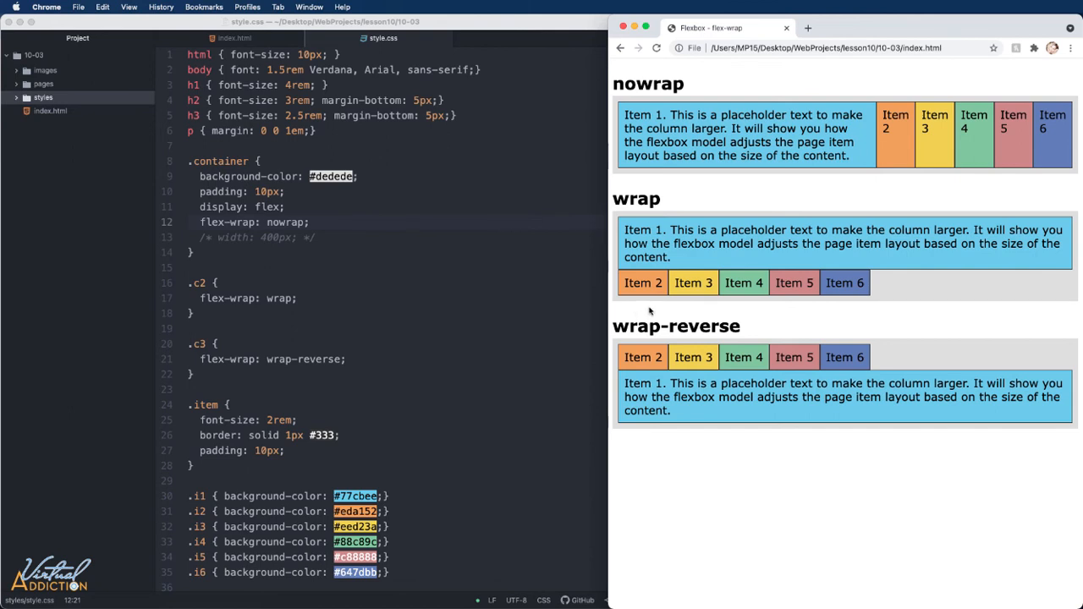